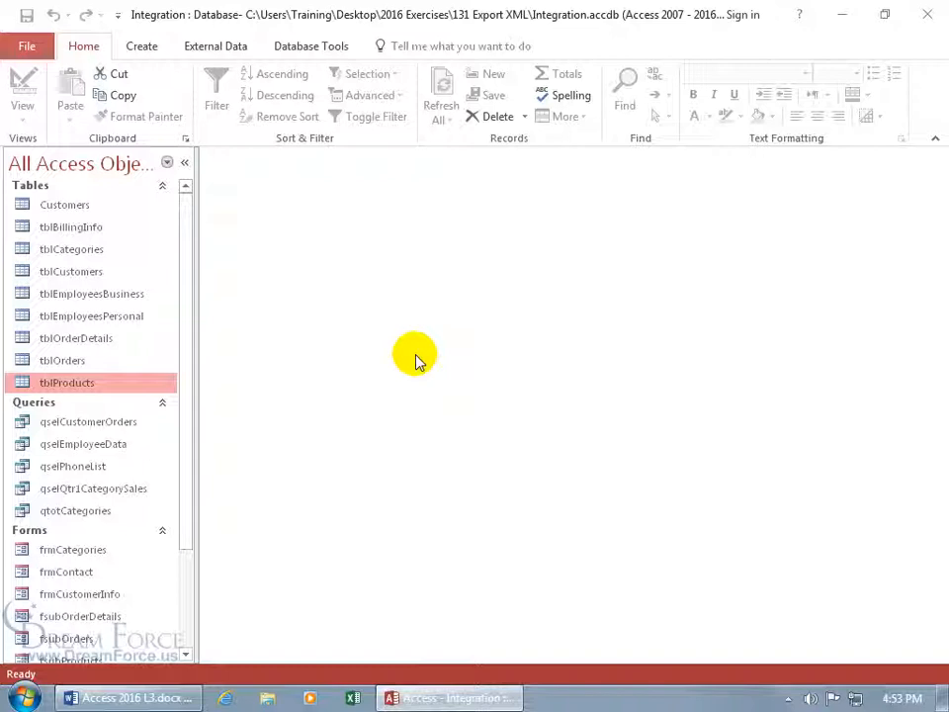
pyautogui.moveTo(354, 356)
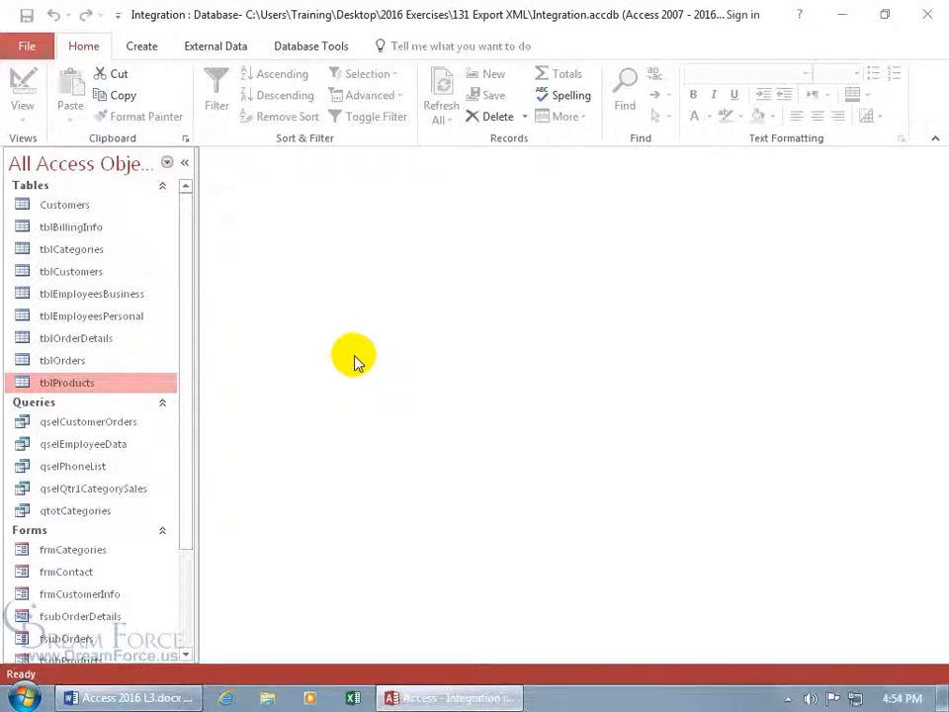
# - Begin an XML export of tblProducts with the Desktop as the destination for tblProducts.xml
pyautogui.doubleClick(65, 381)
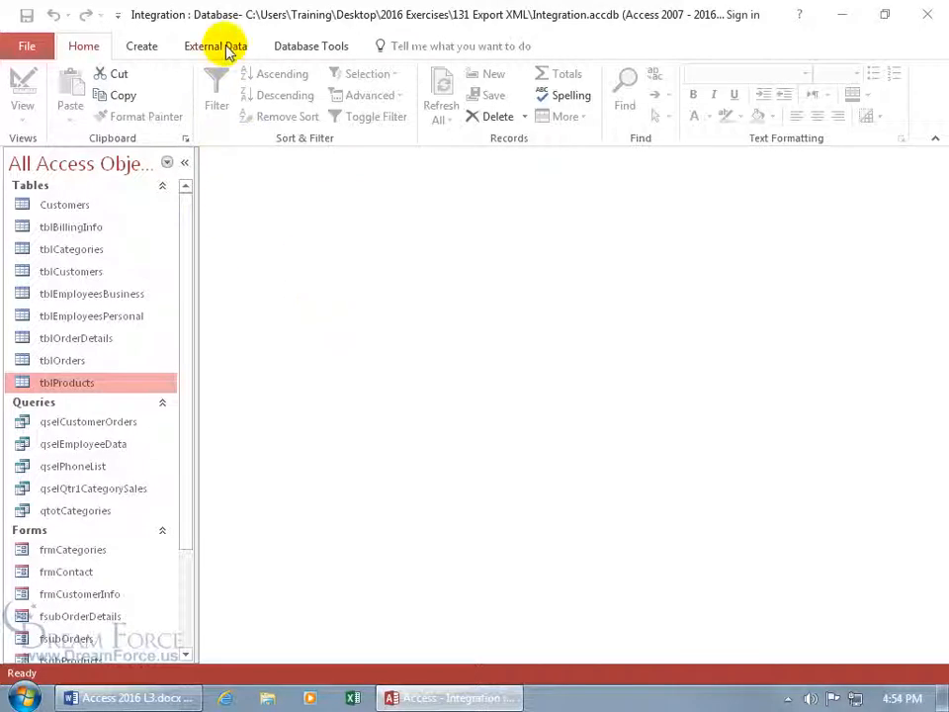
pyautogui.click(216, 45)
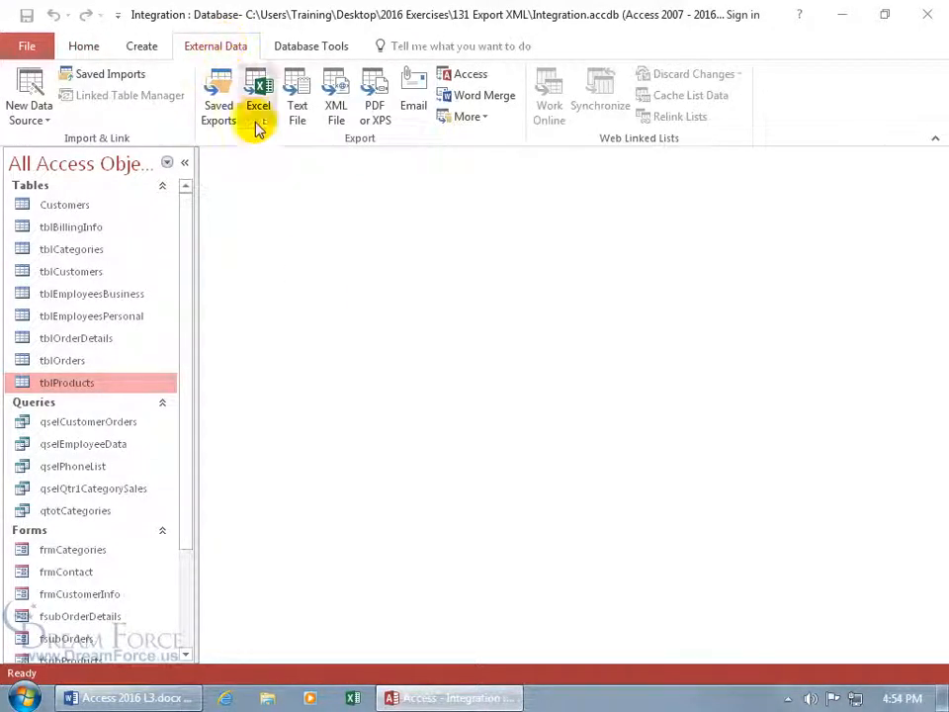
pyautogui.moveTo(340, 146)
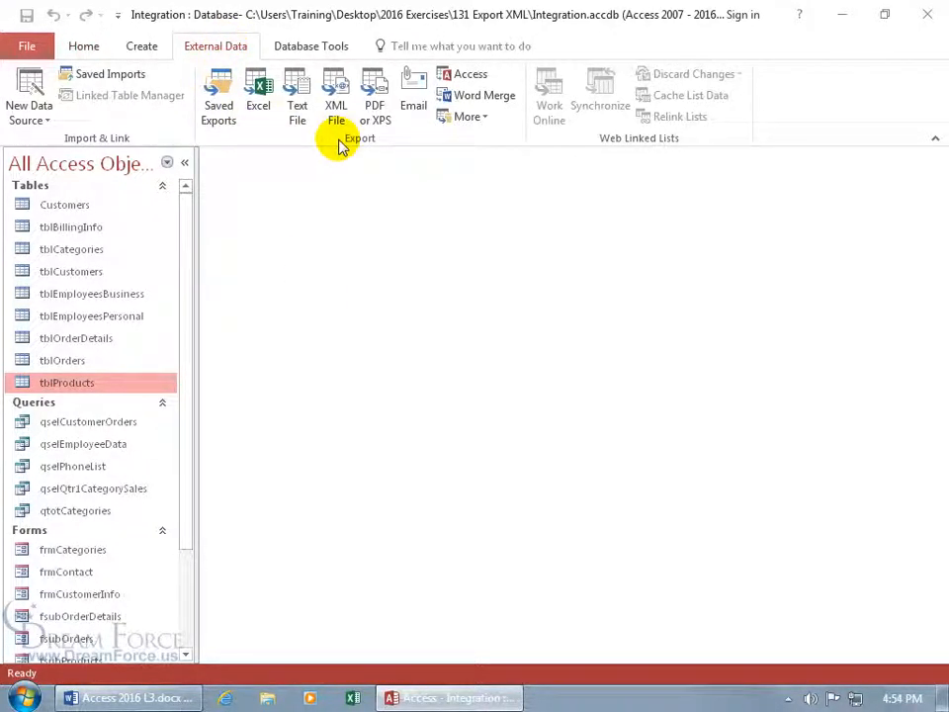
pyautogui.click(336, 85)
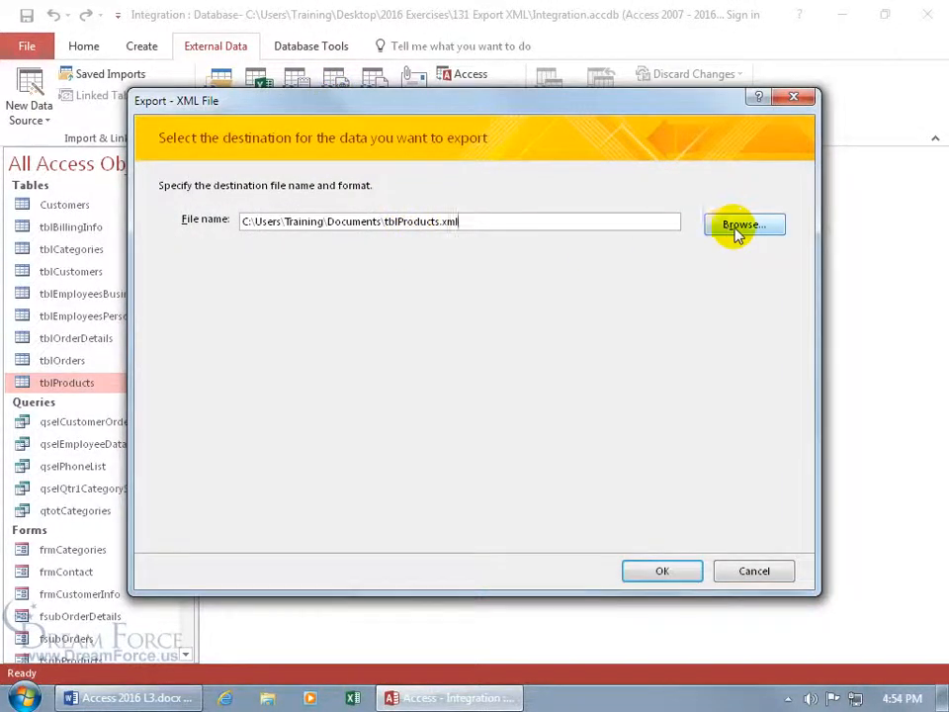
pyautogui.click(743, 224)
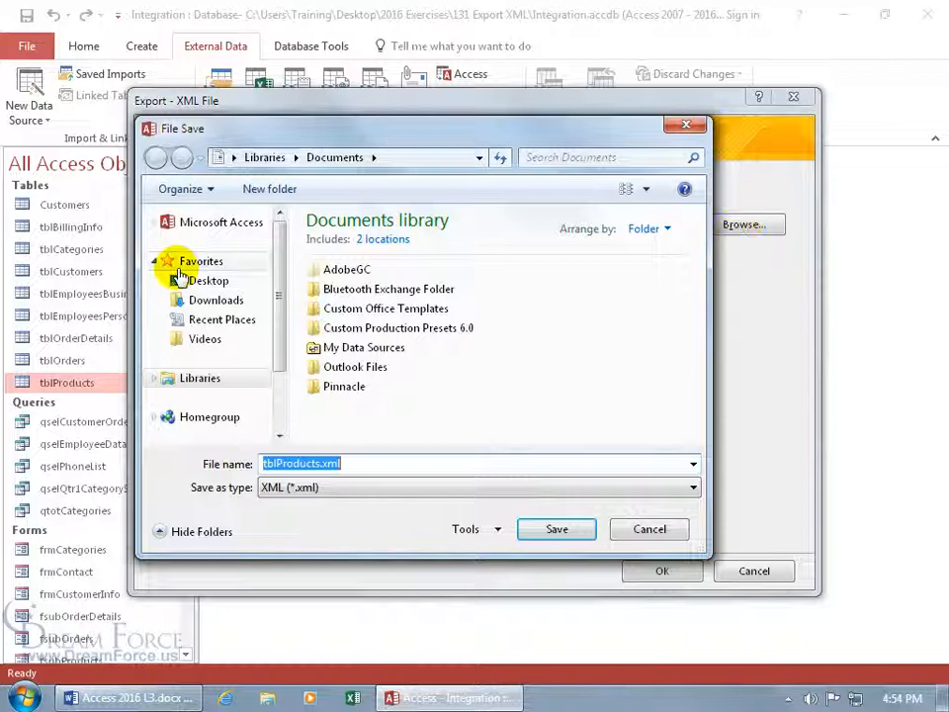
pyautogui.click(555, 530)
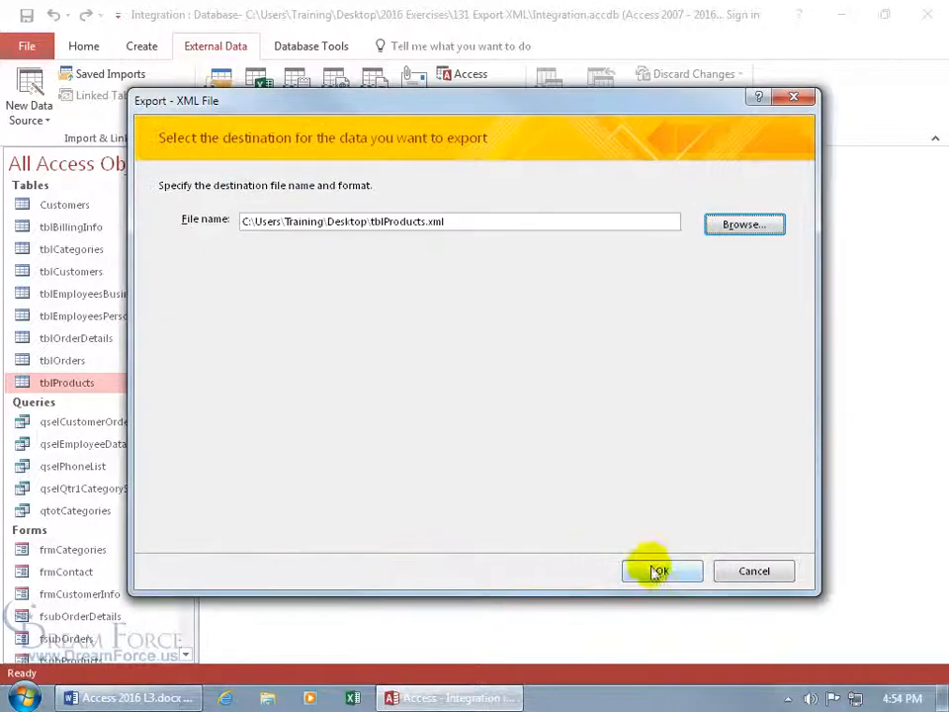
pyautogui.click(660, 570)
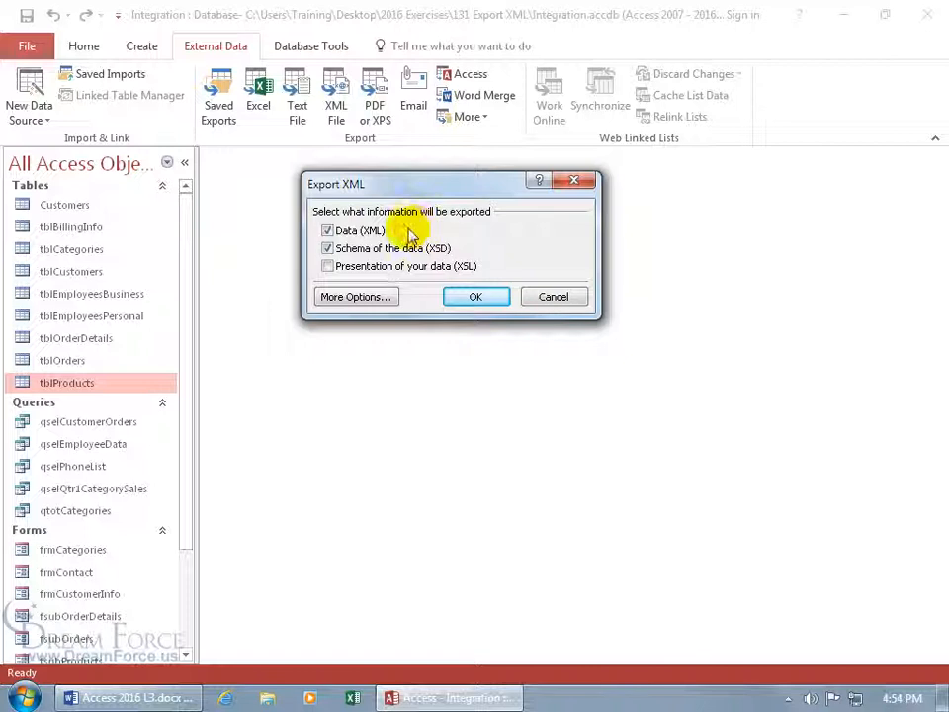
pyautogui.moveTo(379, 264)
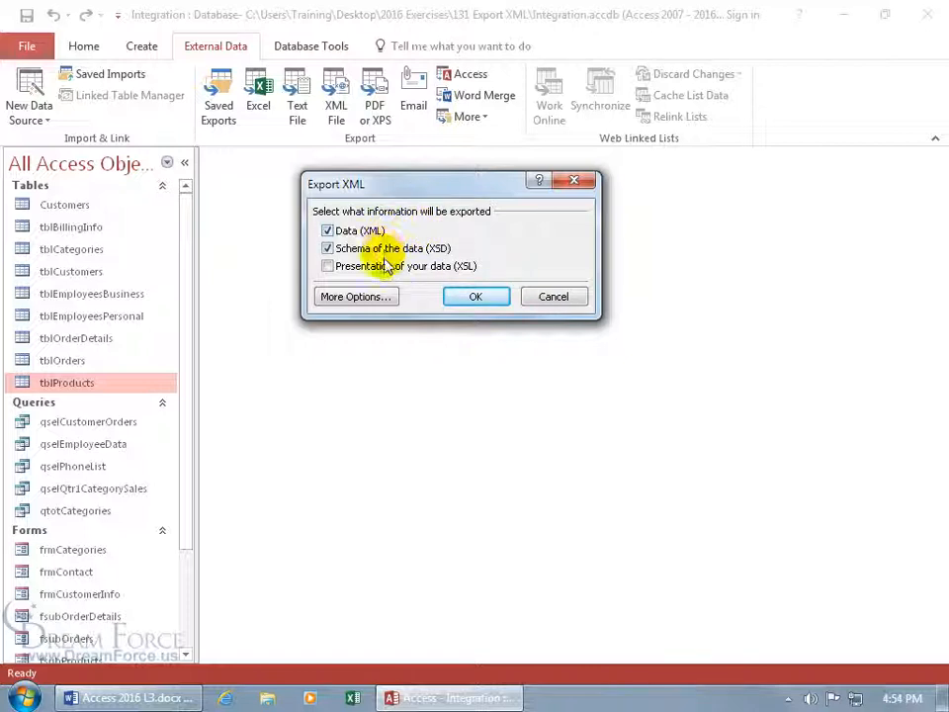
pyautogui.moveTo(348, 273)
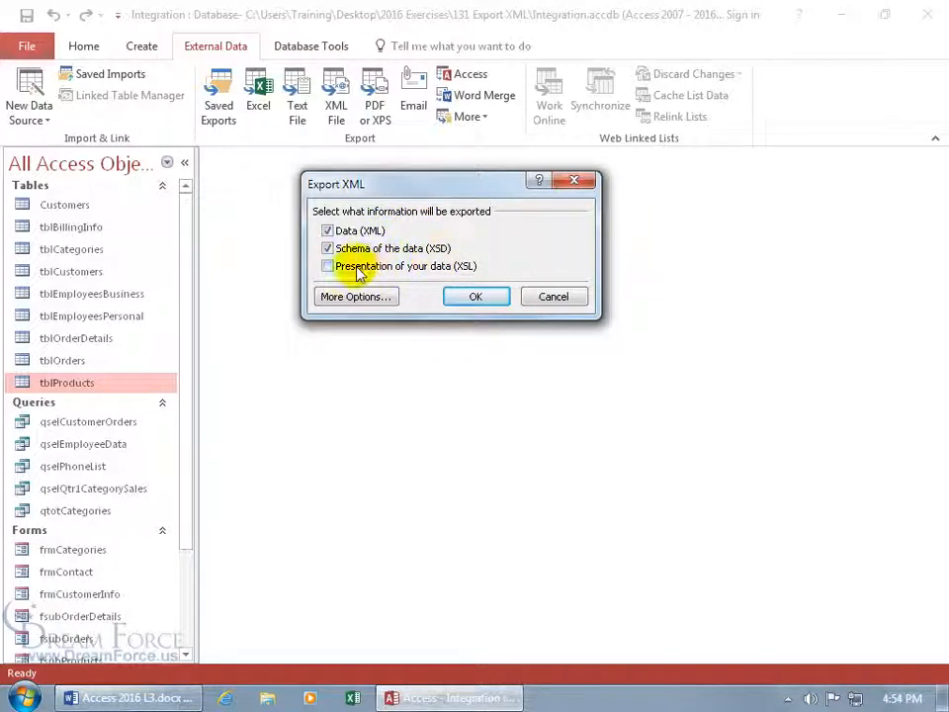
# - Run the export with Data (XML) and Schema (XSD) included and Presentation (XSL) left out
pyautogui.click(328, 265)
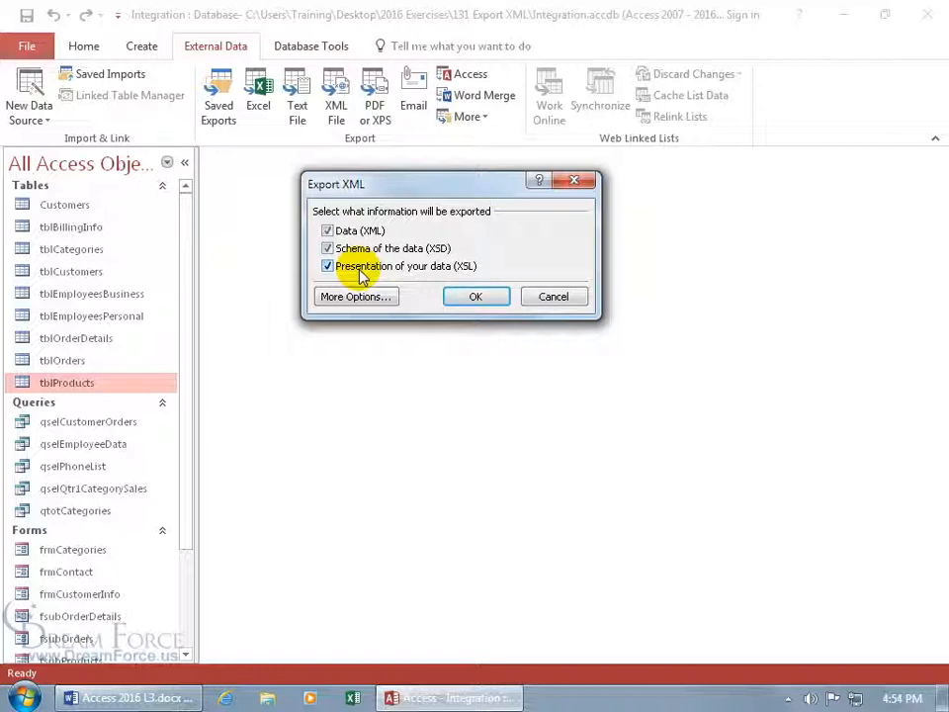
pyautogui.click(328, 265)
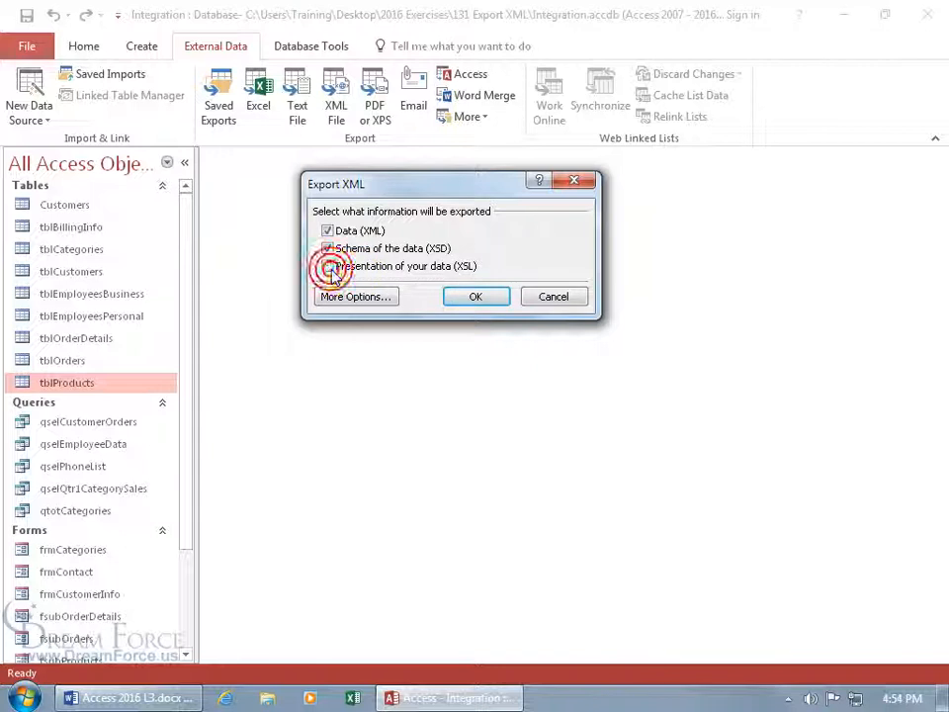
pyautogui.click(328, 249)
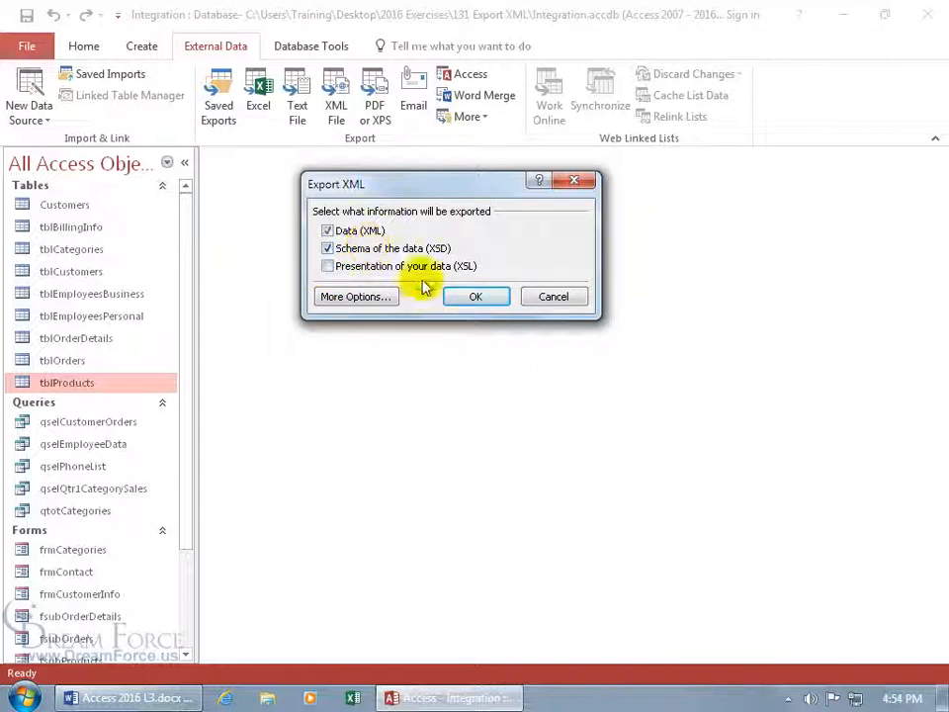
pyautogui.click(476, 296)
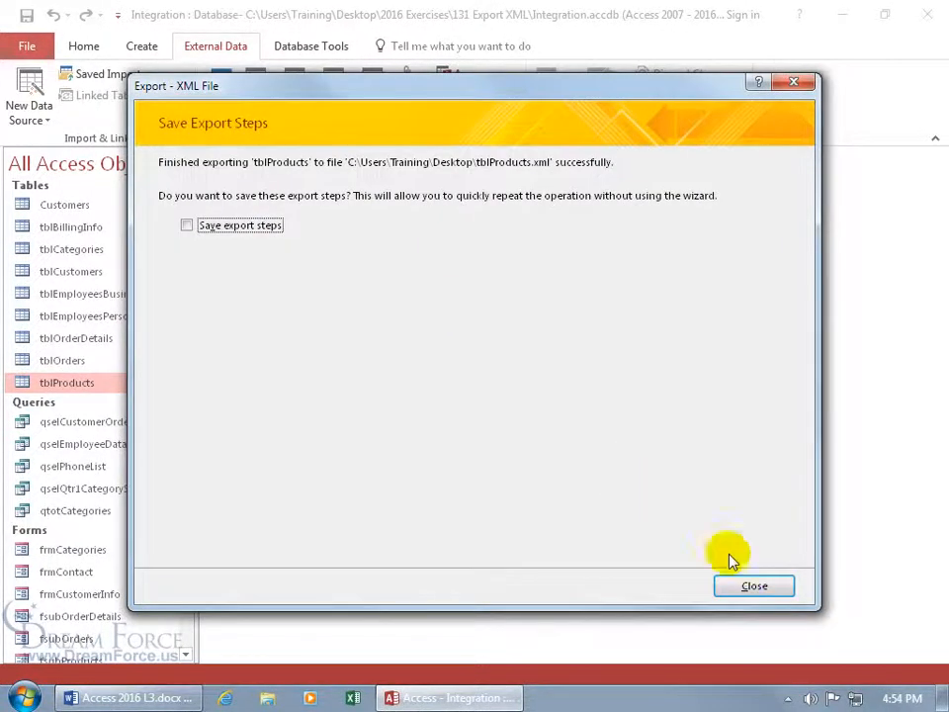
# - Finish without saving export steps and arrange tblProducts.xsd beneath tblProducts.xml on the desktop
pyautogui.click(754, 586)
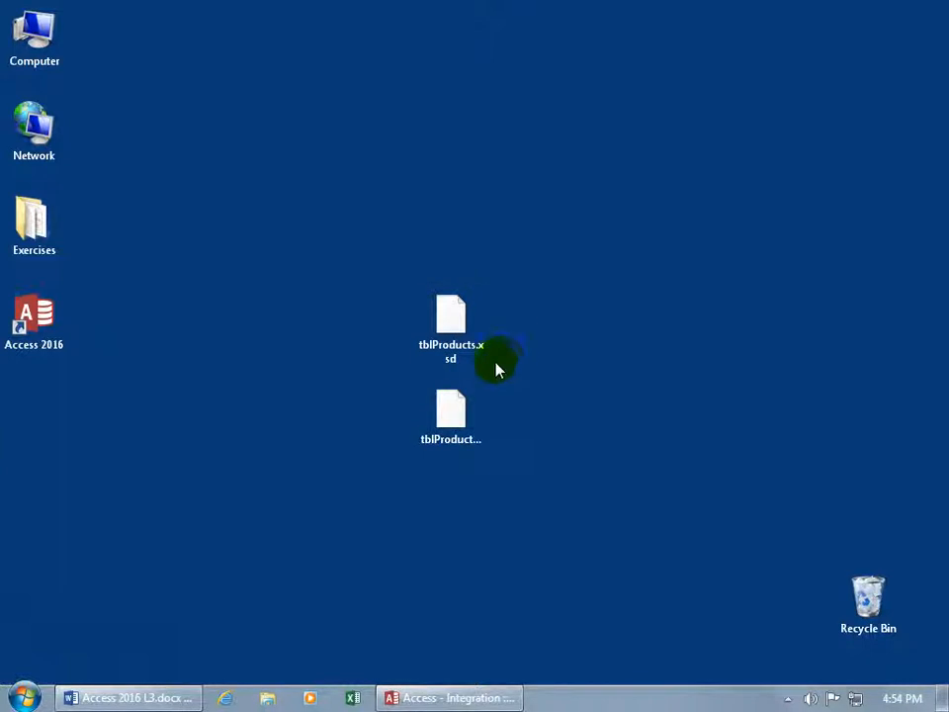
pyautogui.click(450, 327)
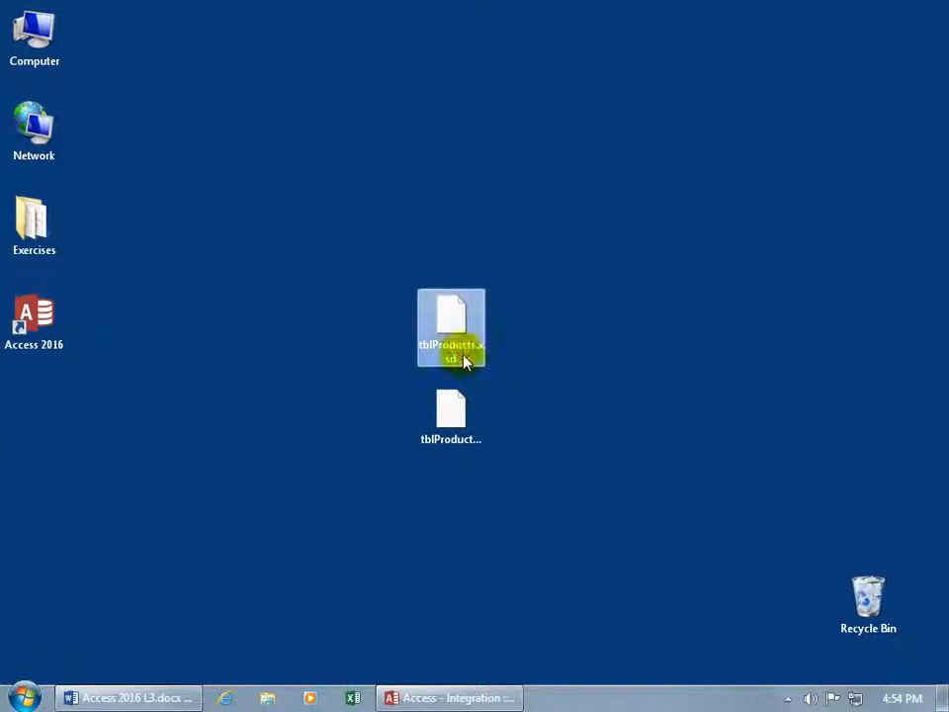
pyautogui.moveTo(451, 329); pyautogui.dragTo(451, 423)
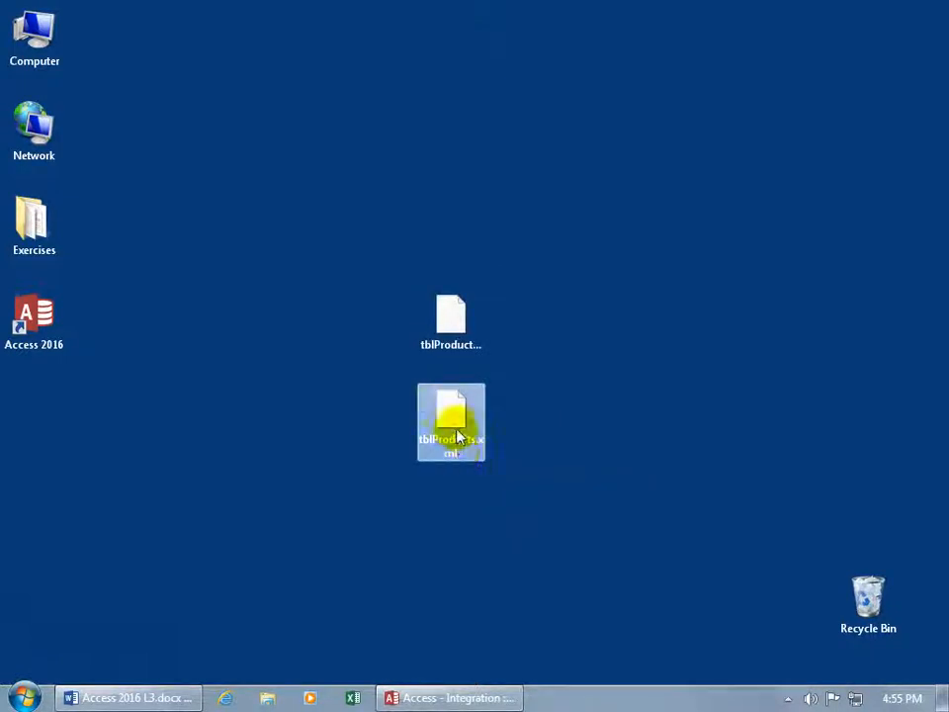
pyautogui.moveTo(455, 431)
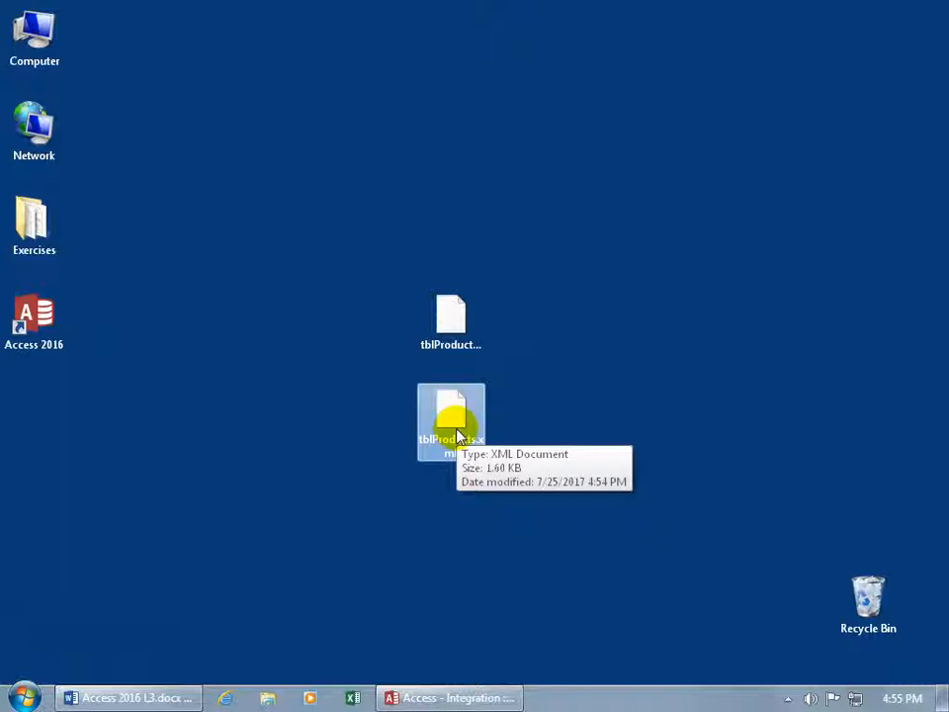
pyautogui.moveTo(477, 447)
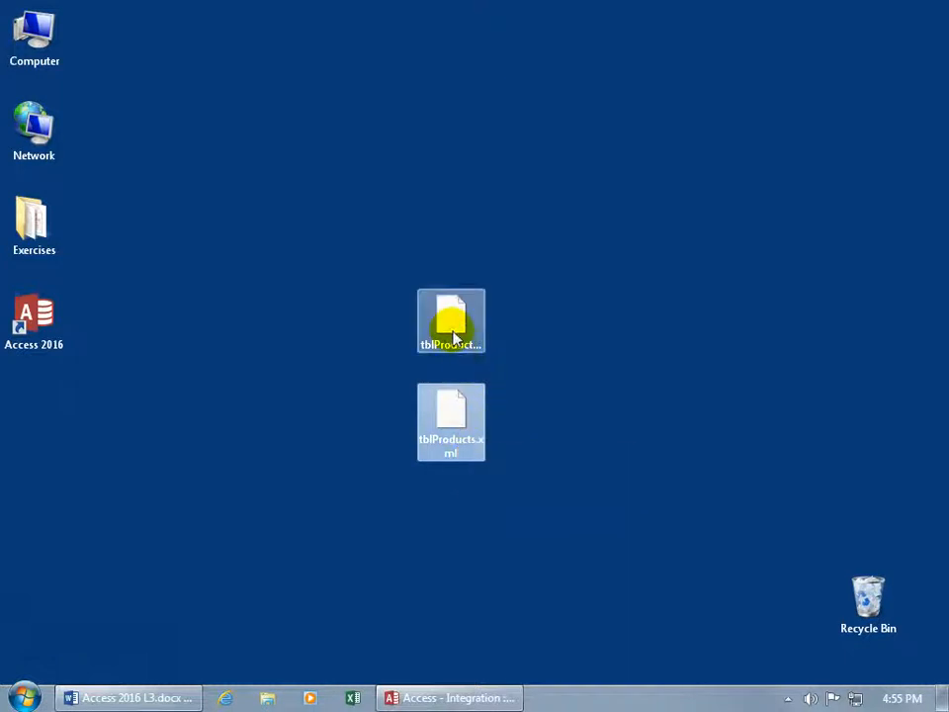
pyautogui.moveTo(455, 328)
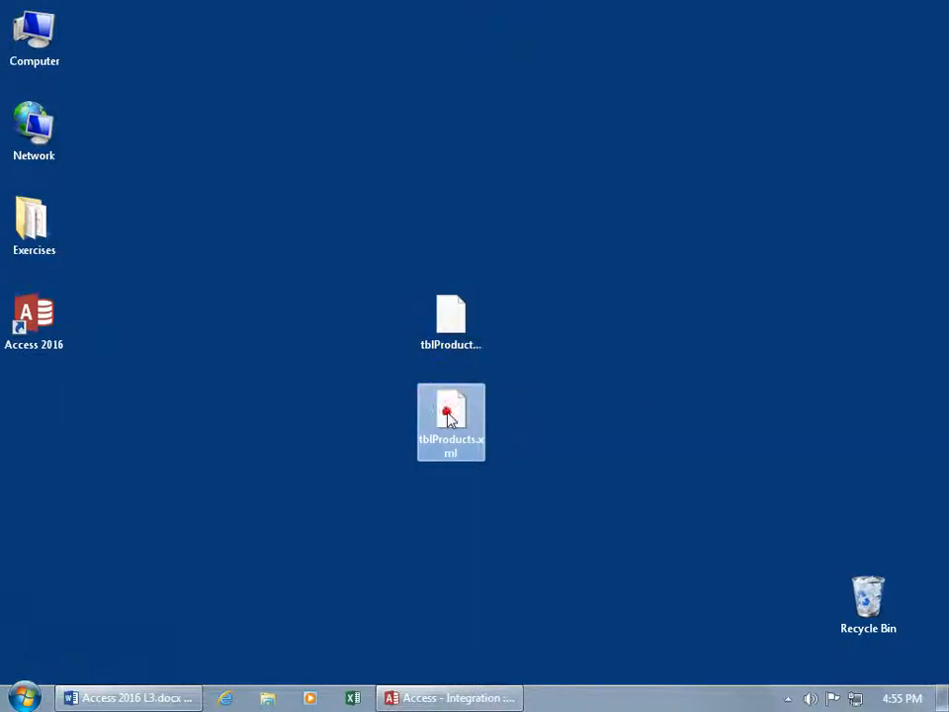
pyautogui.rightClick(451, 417)
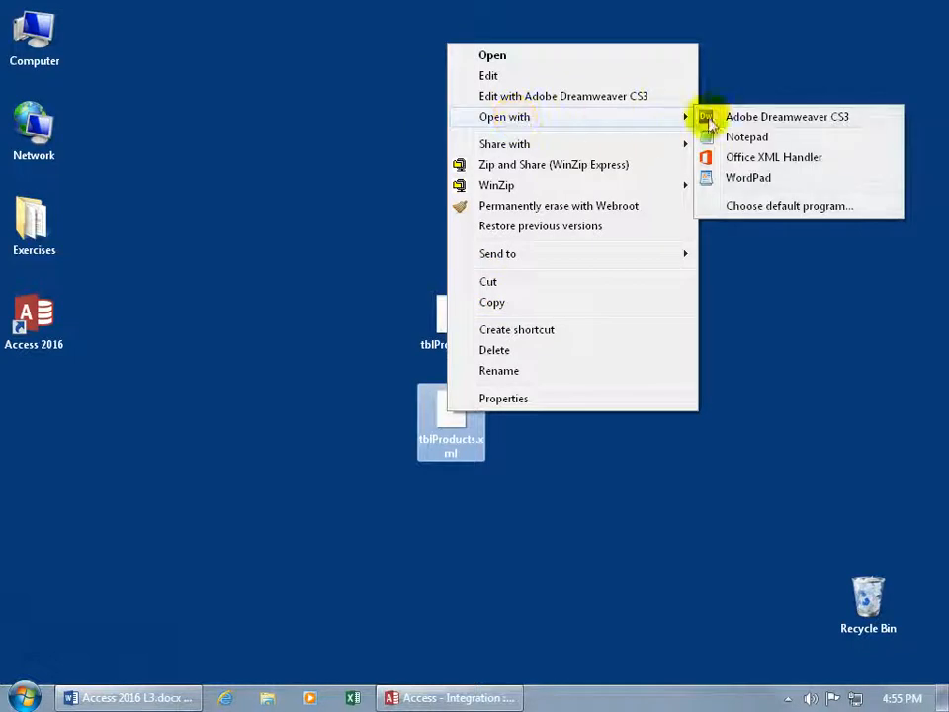
pyautogui.click(763, 137)
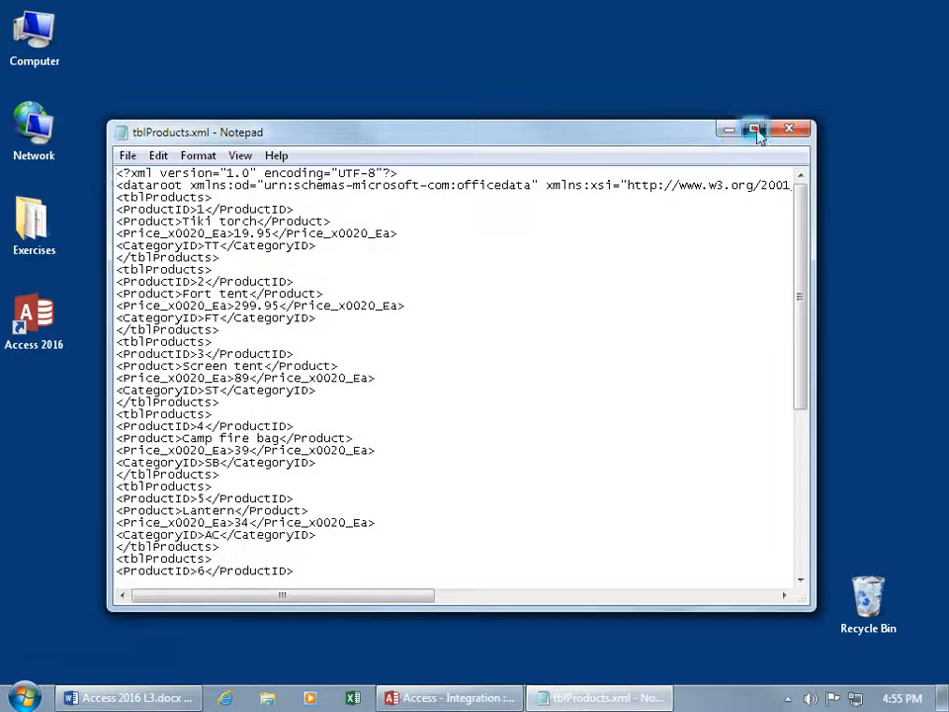
pyautogui.click(755, 130)
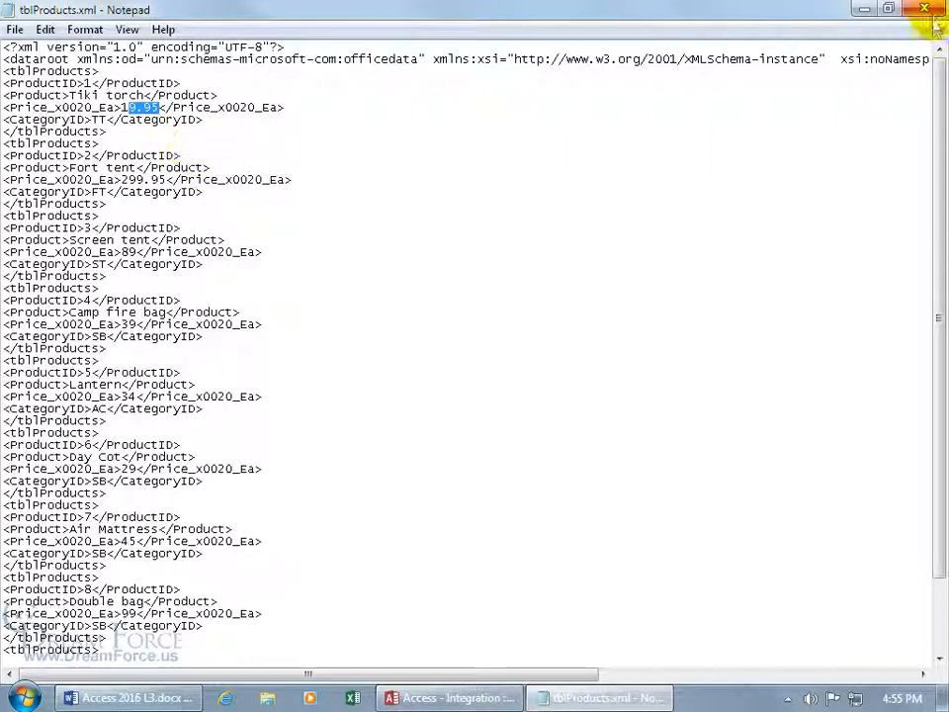
pyautogui.click(926, 10)
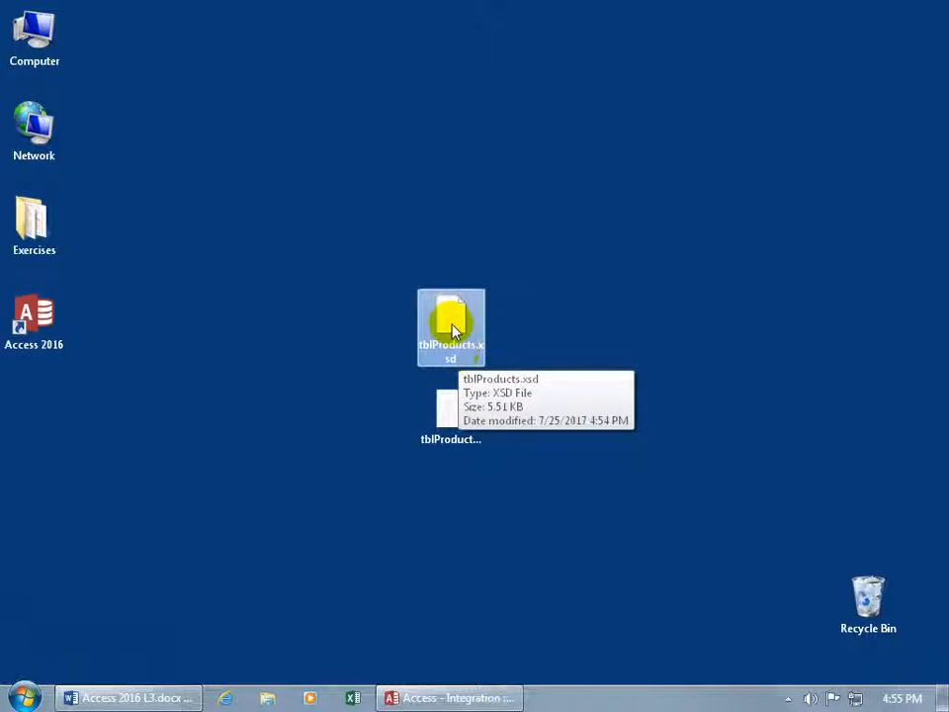
# - Launch Notepad and load tblProducts.xsd from the desktop with the All Files (*.*) filter
pyautogui.click(24, 694)
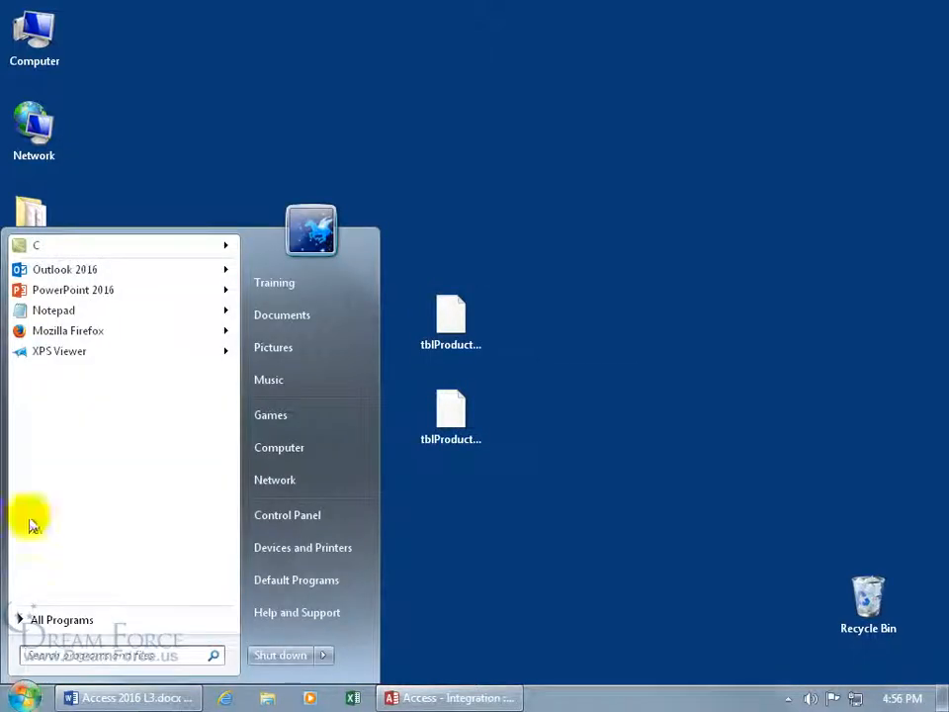
pyautogui.click(53, 308)
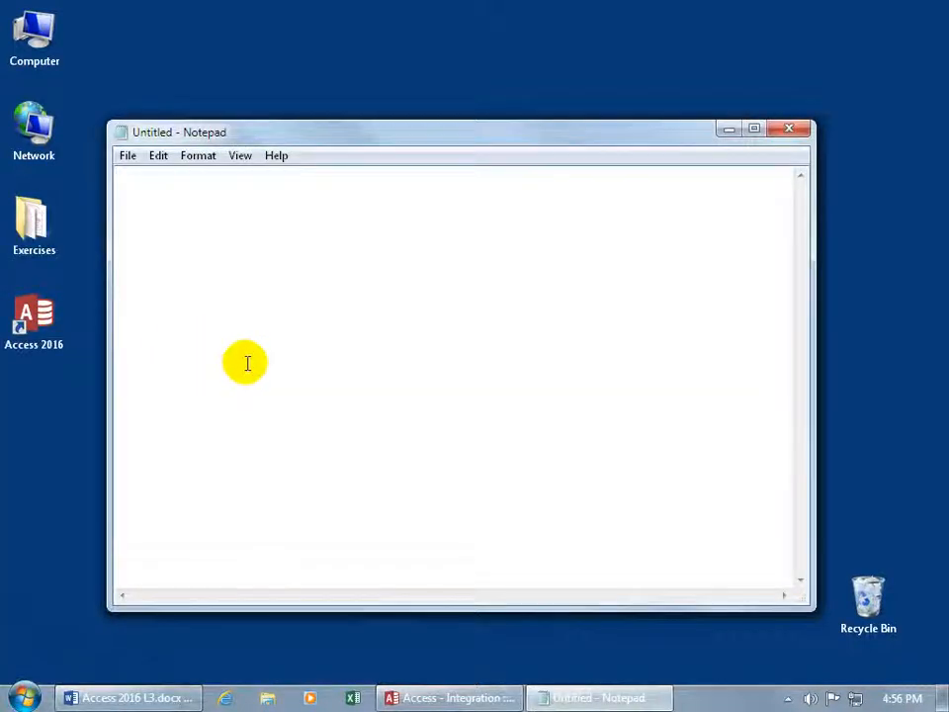
pyautogui.click(126, 154)
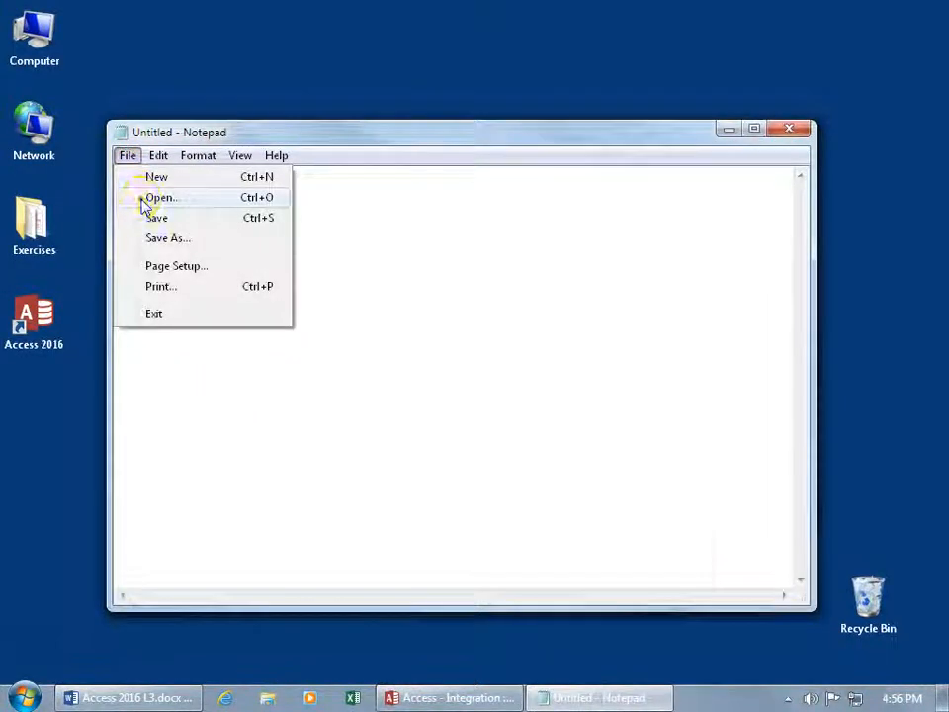
pyautogui.click(162, 198)
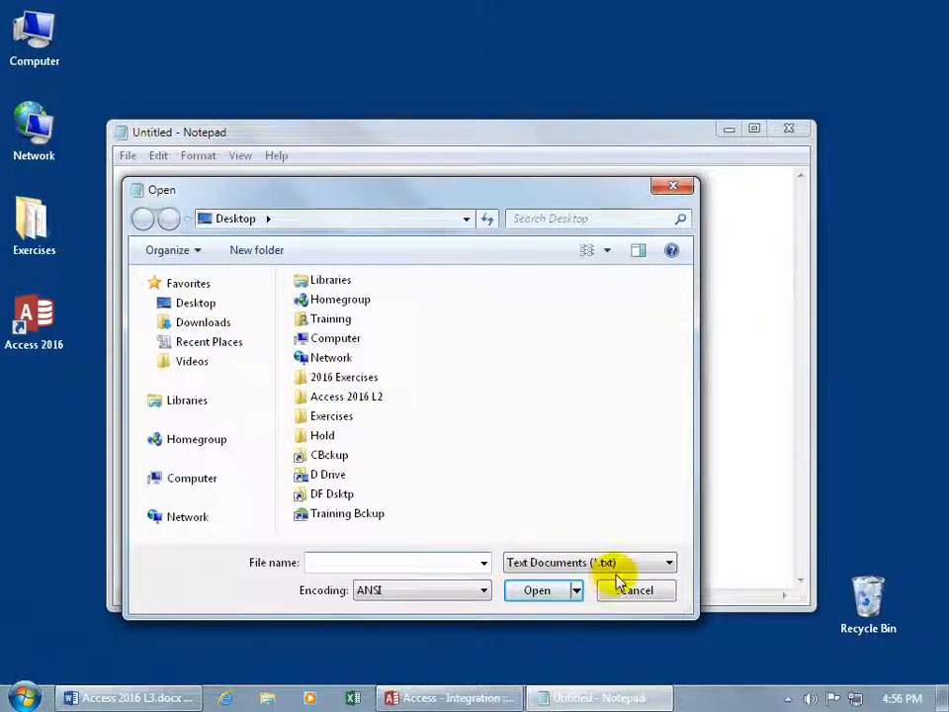
pyautogui.click(665, 561)
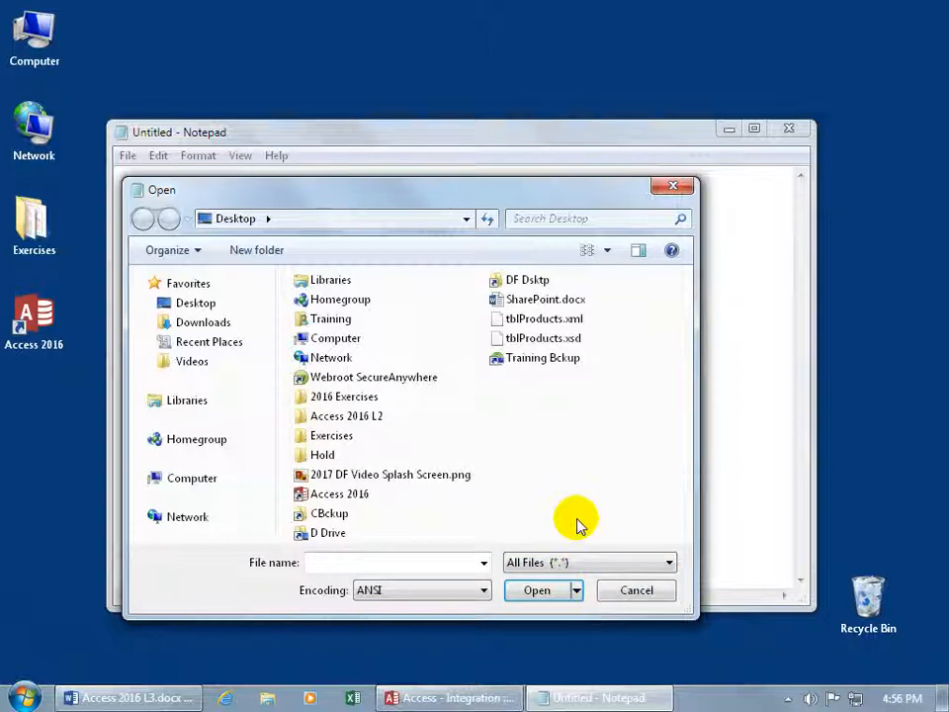
pyautogui.doubleClick(542, 336)
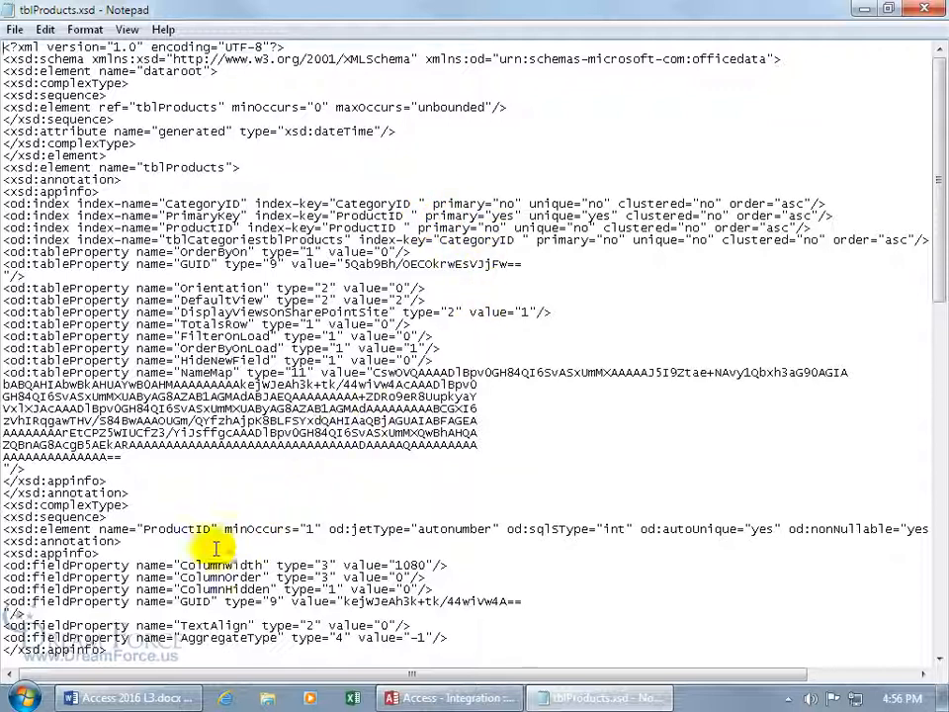
pyautogui.moveTo(166, 550)
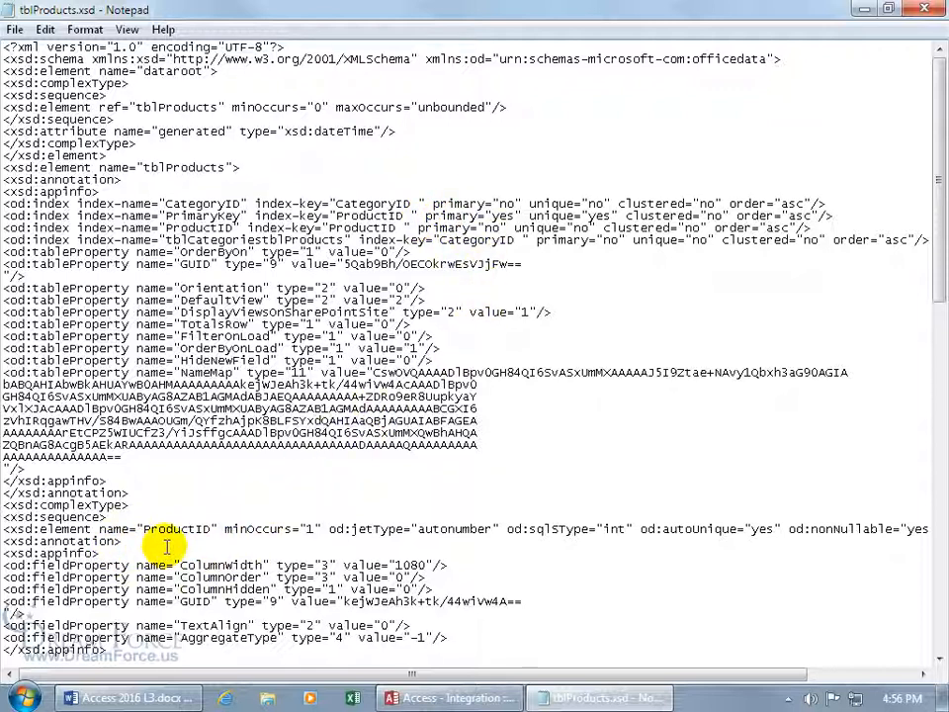
pyautogui.moveTo(423, 542)
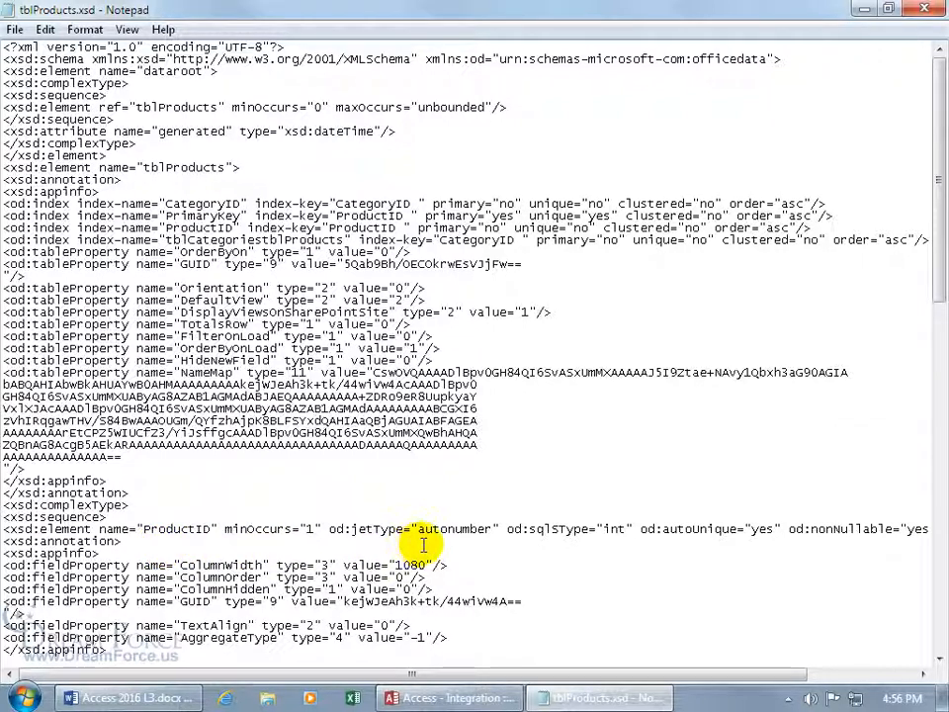
pyautogui.moveTo(473, 544)
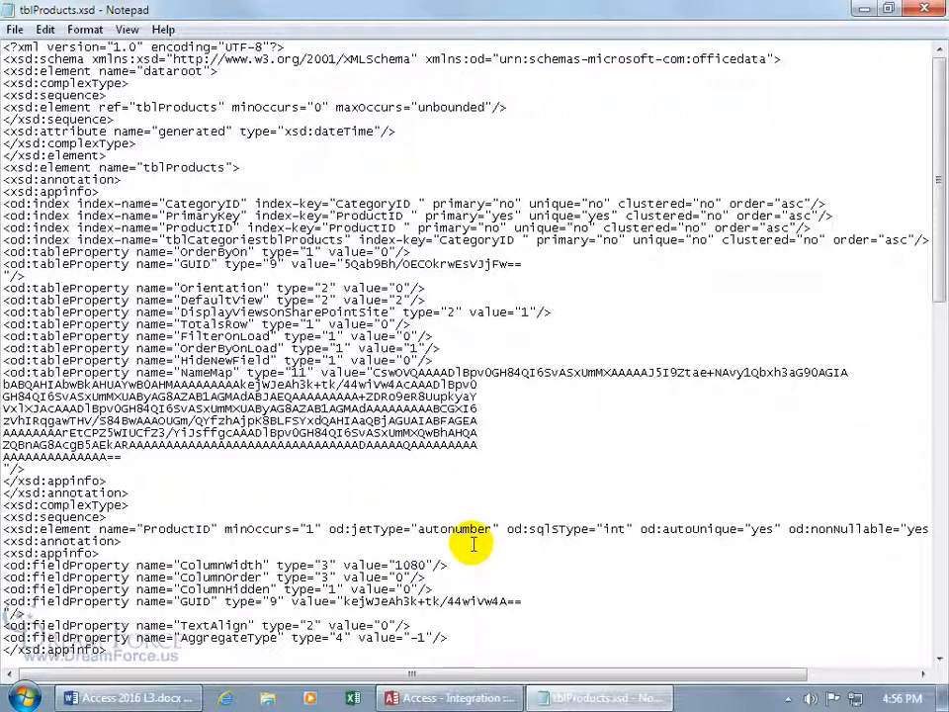
pyautogui.moveTo(753, 545)
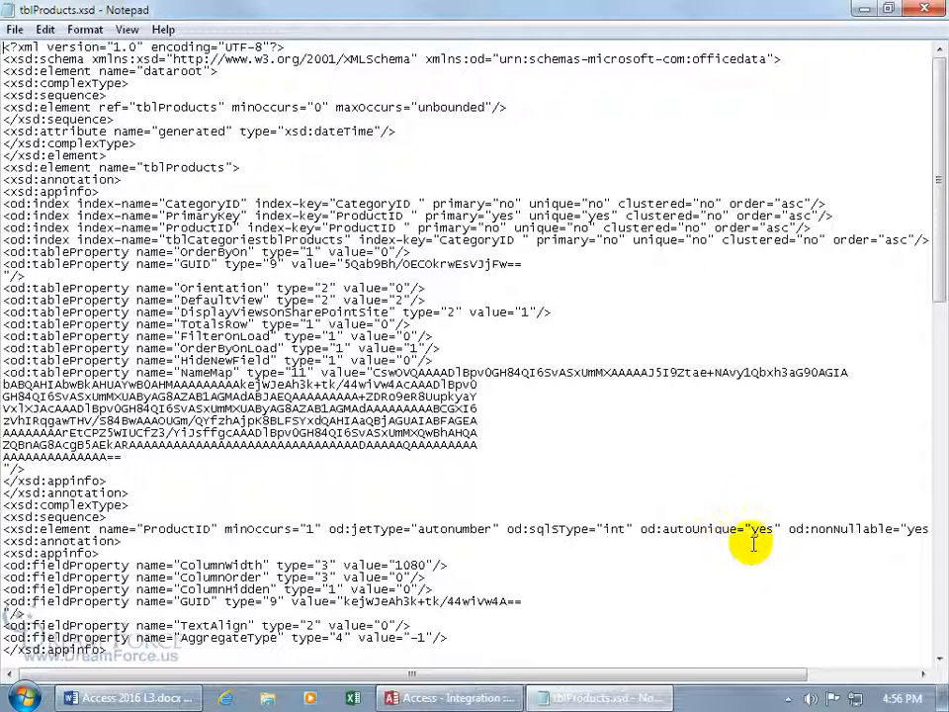